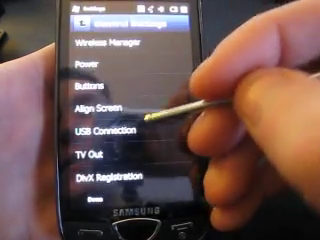
- Show the Text Size tab with its size slider and example sentence
{"action": "scroll", "scroll_direction": "down", "scroll_amount": 3}
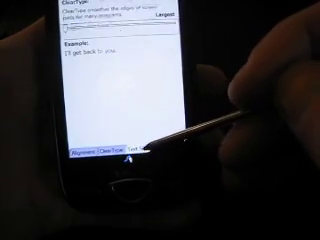
{"action": "left_click", "coordinate": [143, 150]}
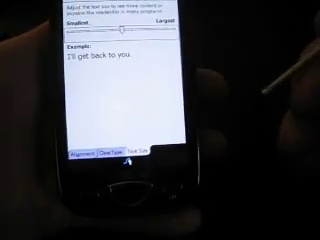